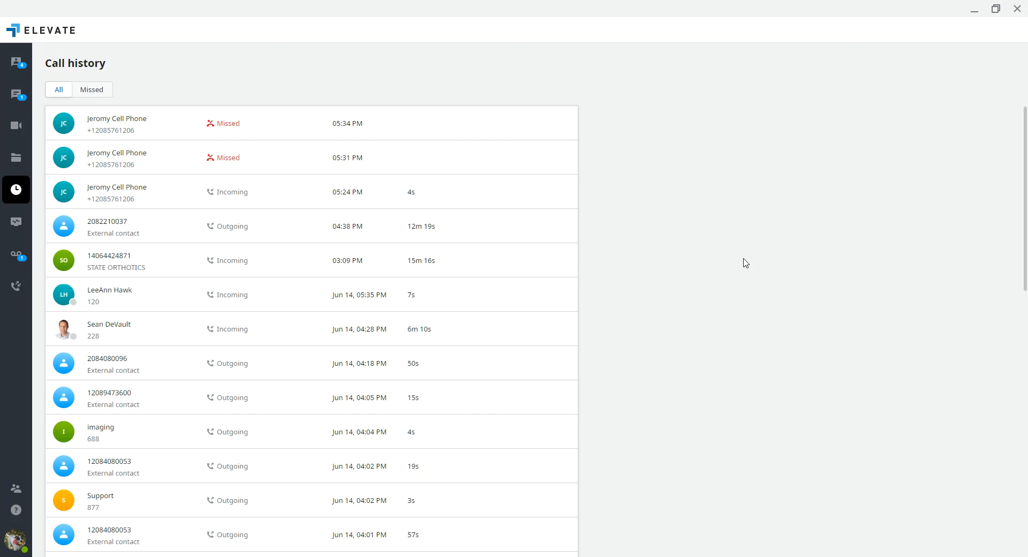
{"action": "mouse_move", "coordinate": [16, 256]}
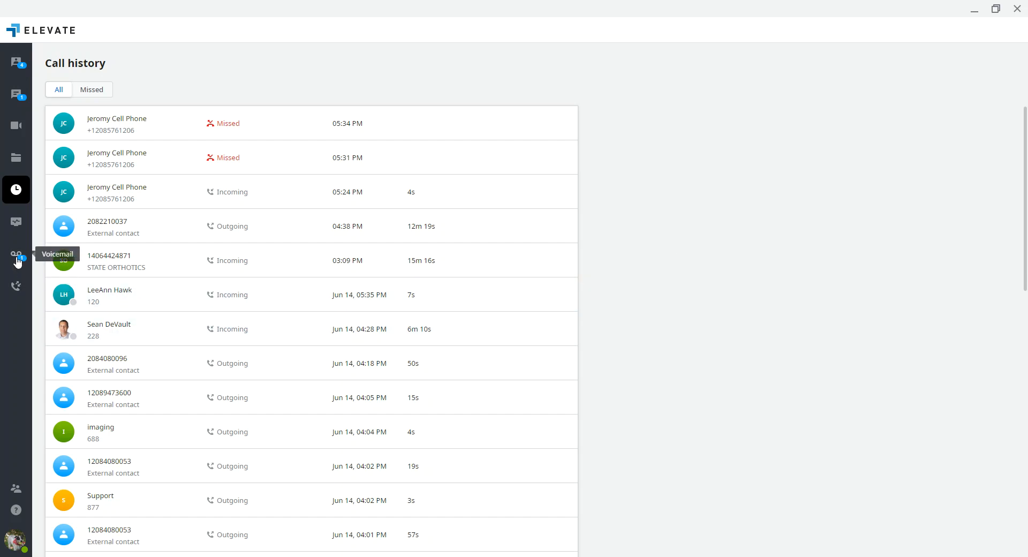
{"action": "mouse_move", "coordinate": [708, 300]}
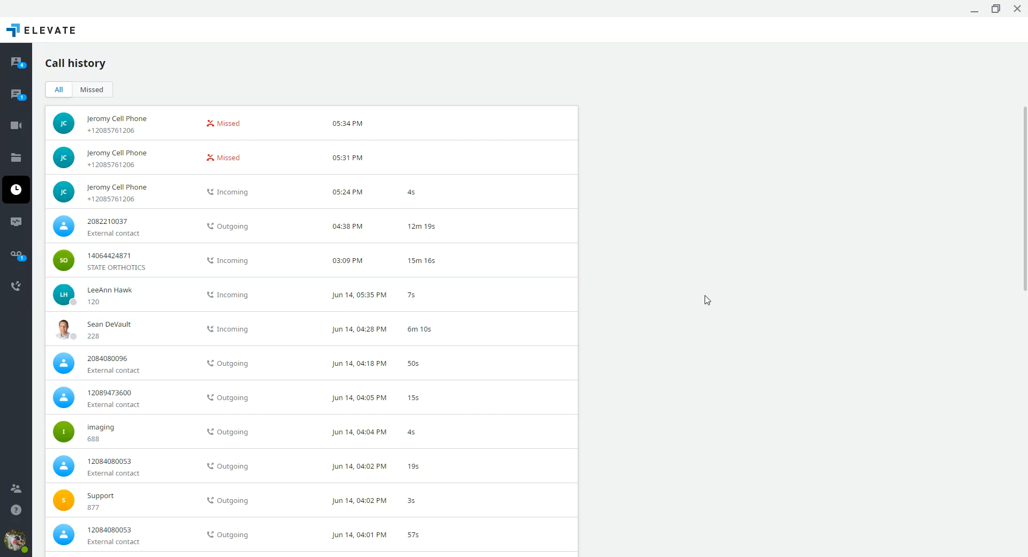
{"action": "mouse_move", "coordinate": [694, 299]}
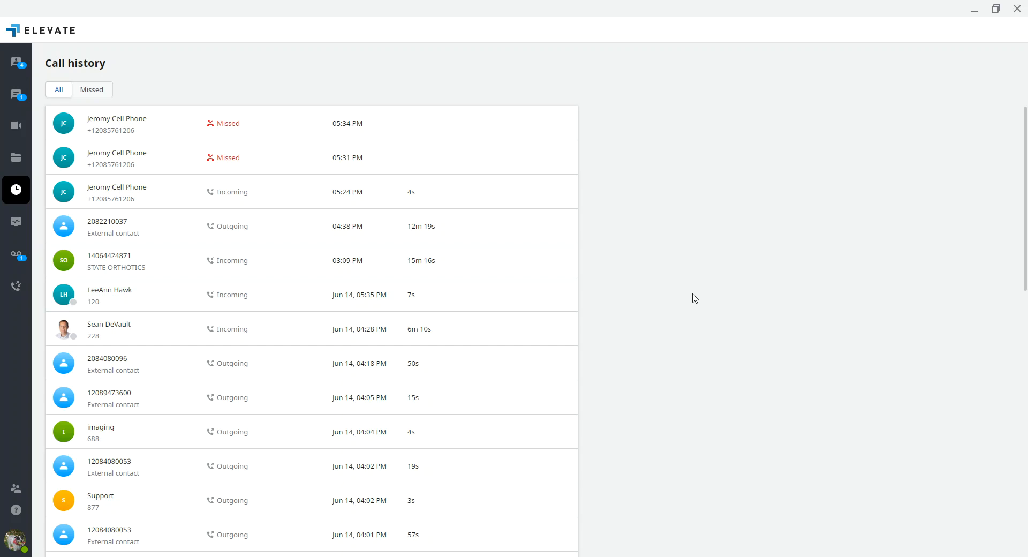
{"action": "mouse_move", "coordinate": [16, 190]}
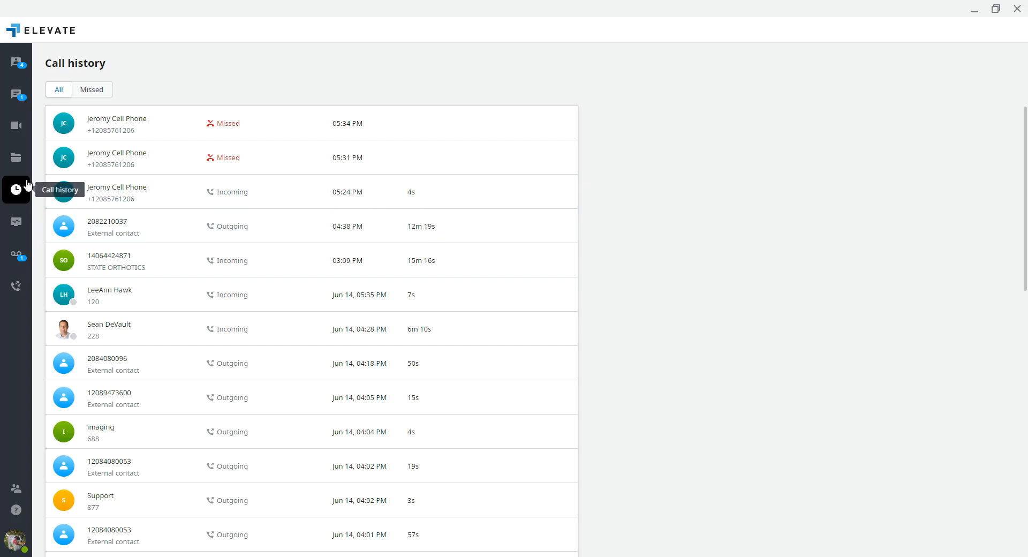
{"action": "mouse_move", "coordinate": [351, 192]}
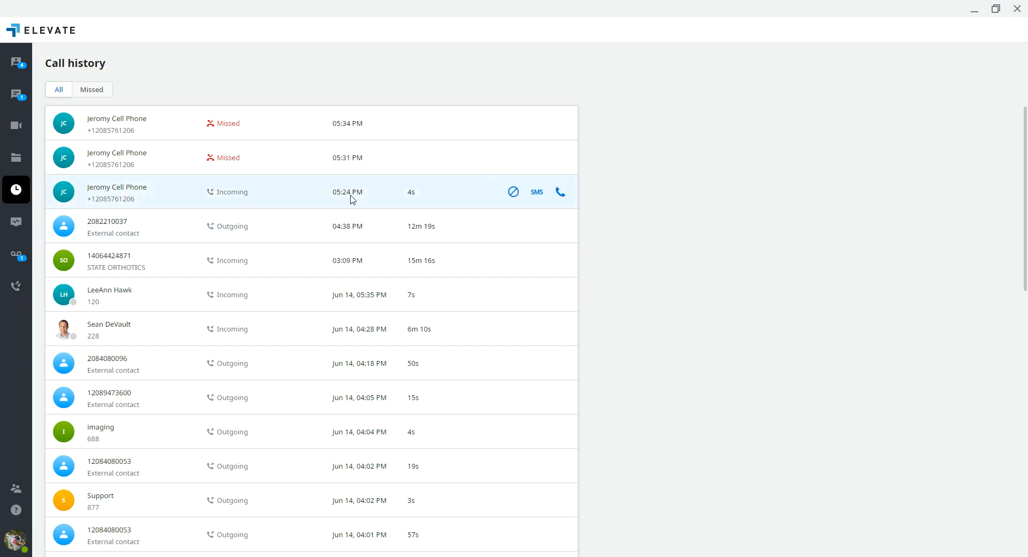
Step: Toggle the call history filter between Missed calls and All calls a few times, ending on All
{"action": "scroll", "scroll_direction": "down", "scroll_amount": 3}
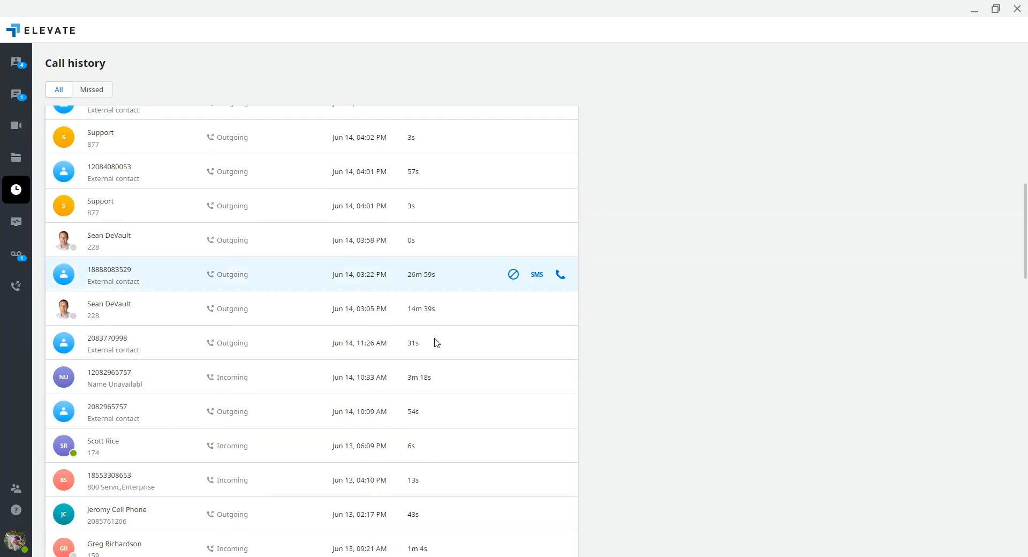
{"action": "left_click", "coordinate": [91, 89]}
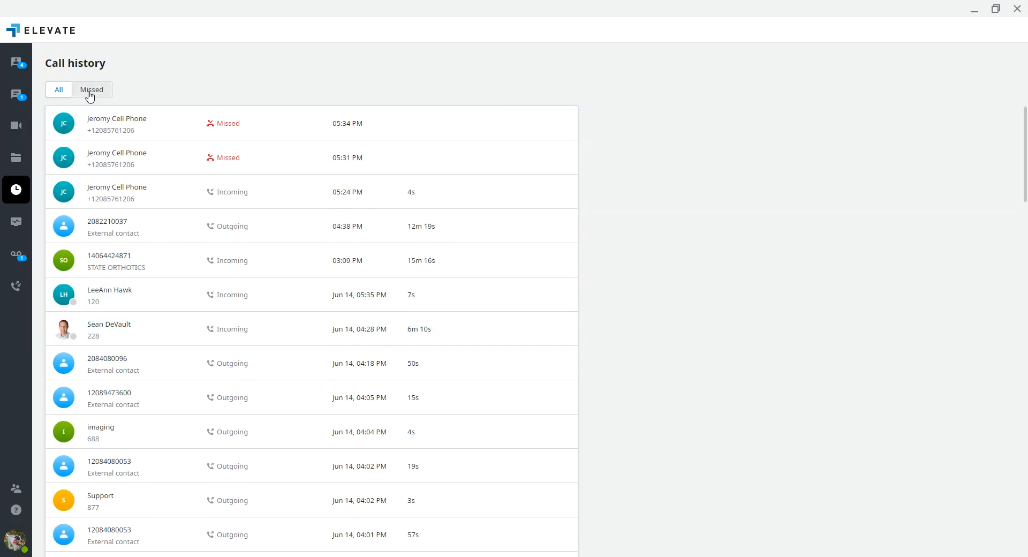
{"action": "left_click", "coordinate": [91, 89]}
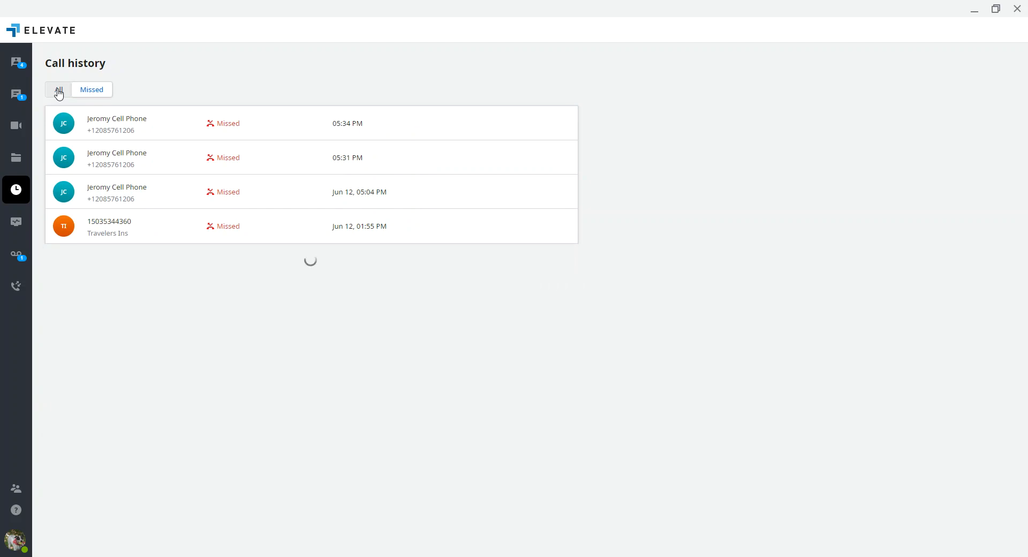
{"action": "left_click", "coordinate": [57, 90]}
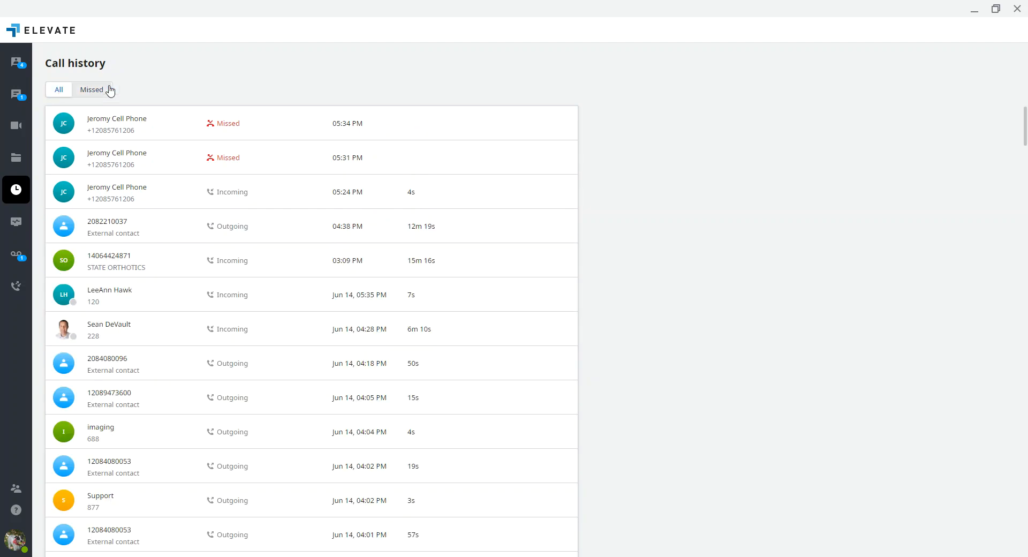
{"action": "left_click", "coordinate": [91, 89]}
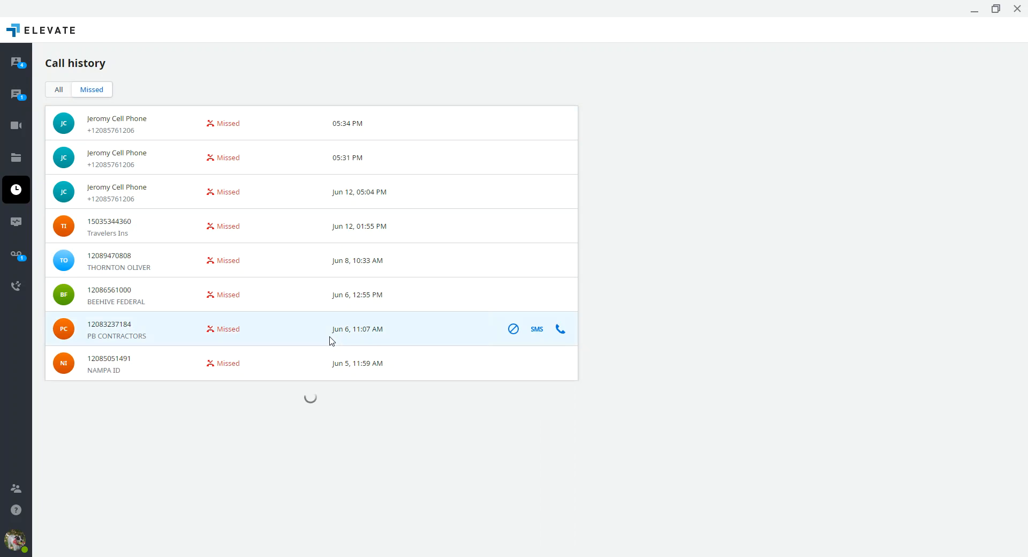
{"action": "left_click", "coordinate": [57, 89]}
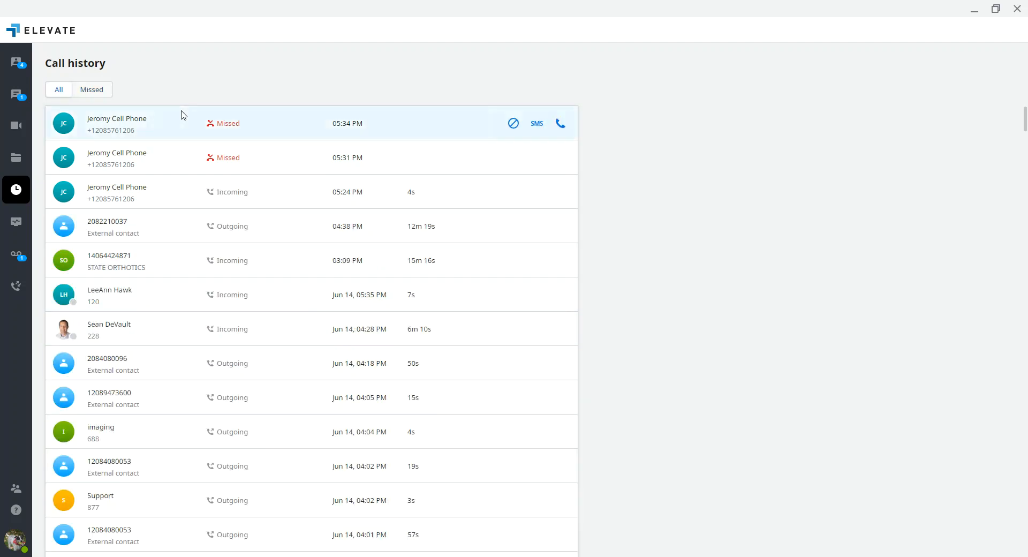
{"action": "mouse_move", "coordinate": [312, 305]}
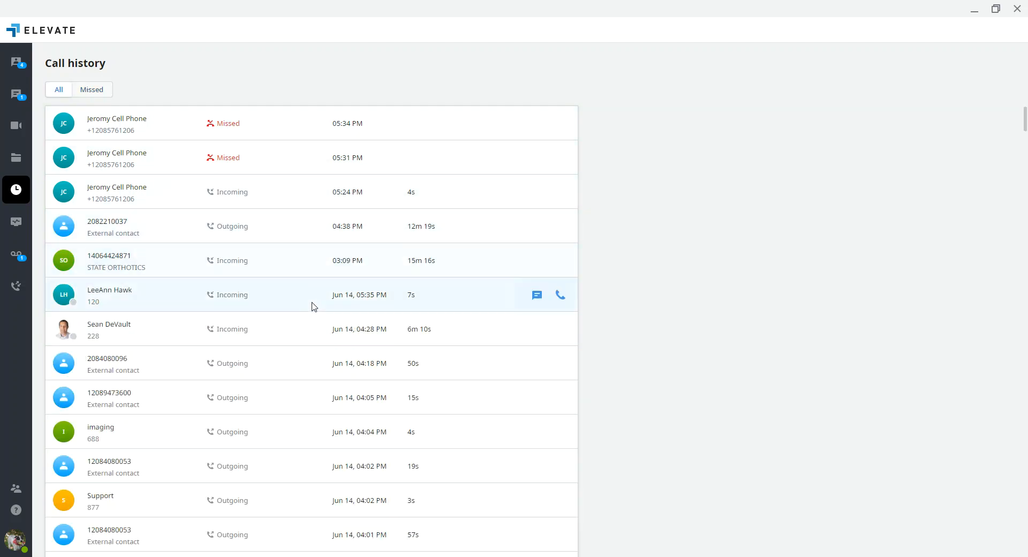
{"action": "mouse_move", "coordinate": [401, 180]}
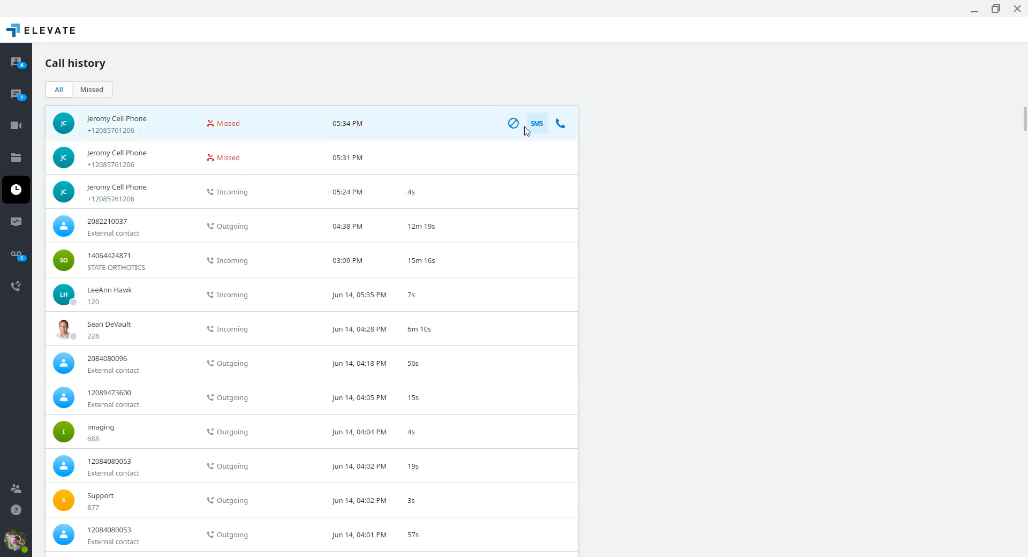
{"action": "mouse_move", "coordinate": [513, 123]}
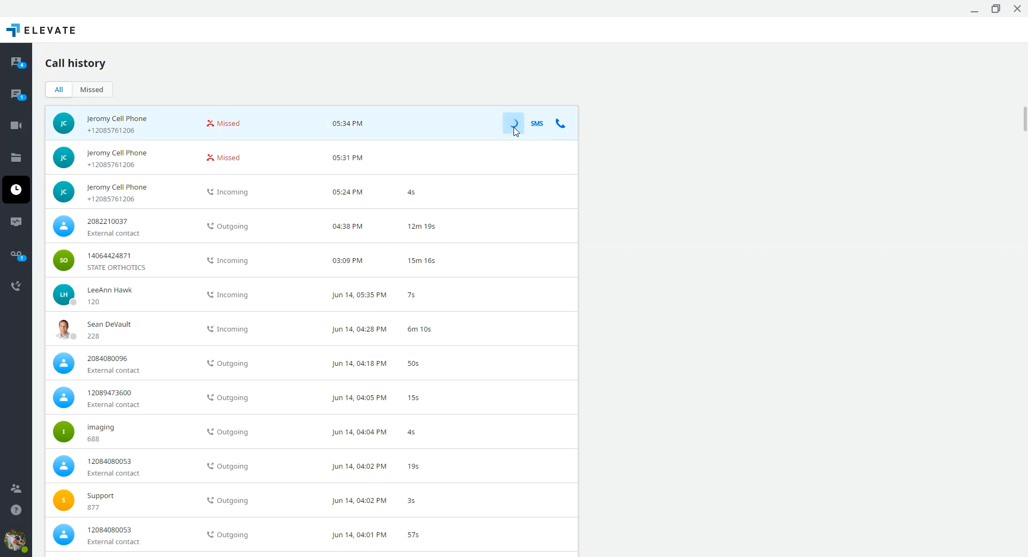
Step: Block then unblock the top caller's number, and open the SMS conversation with that caller
{"action": "left_click", "coordinate": [514, 123]}
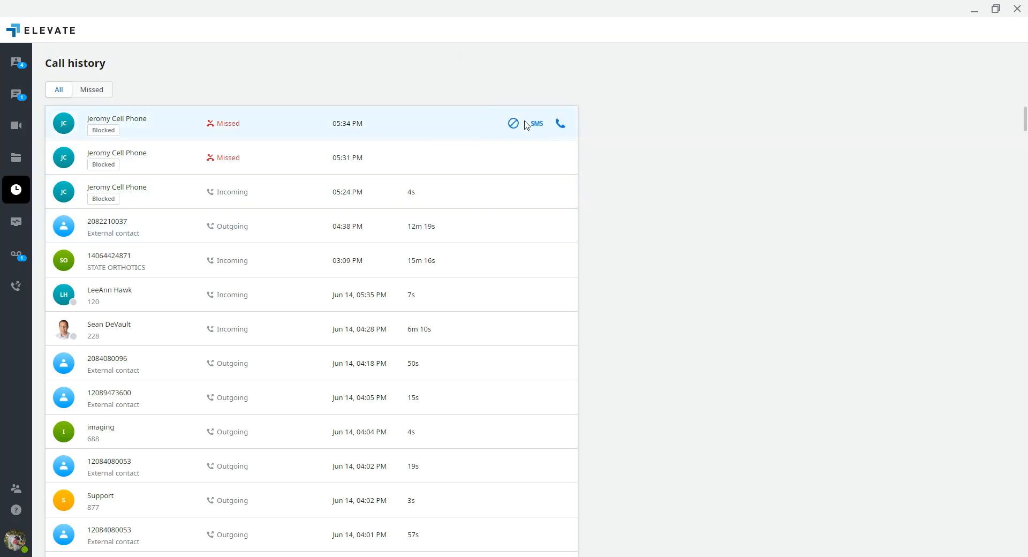
{"action": "left_click", "coordinate": [513, 123]}
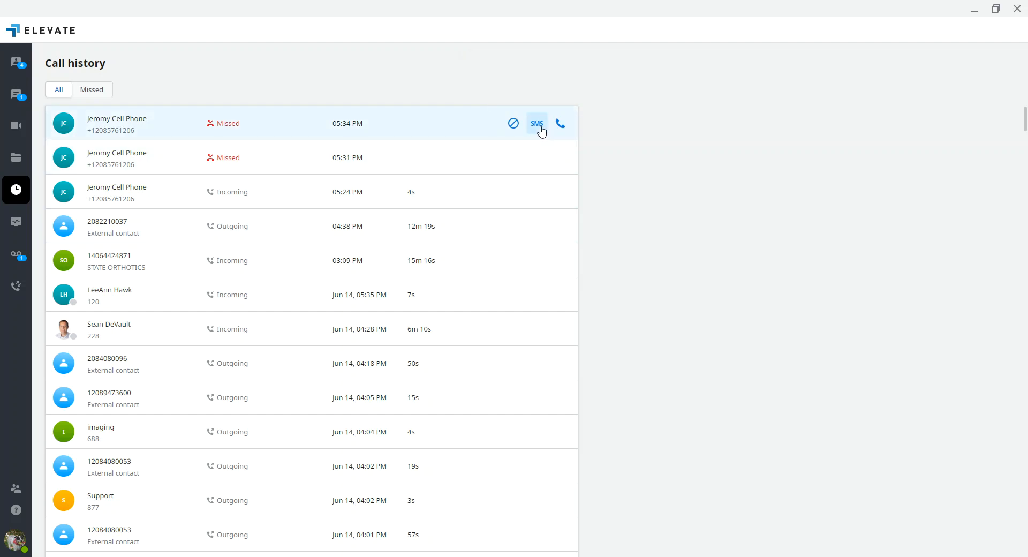
{"action": "mouse_move", "coordinate": [540, 134]}
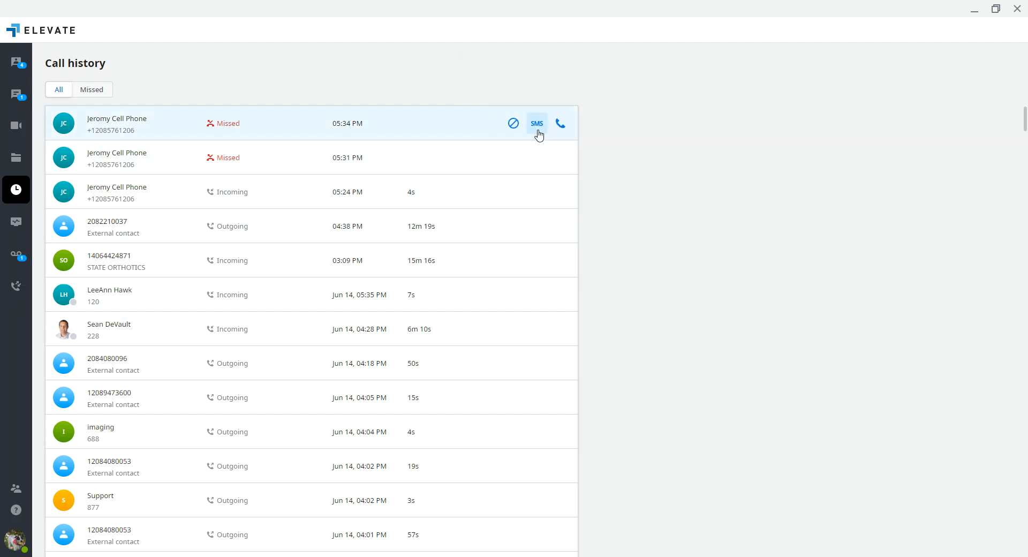
{"action": "left_click", "coordinate": [536, 123]}
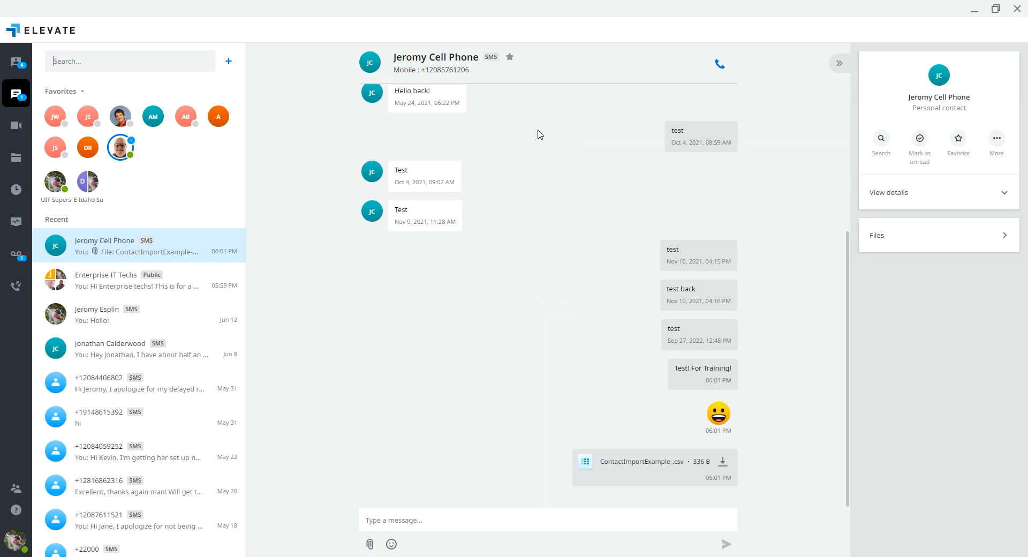
{"action": "mouse_move", "coordinate": [16, 93]}
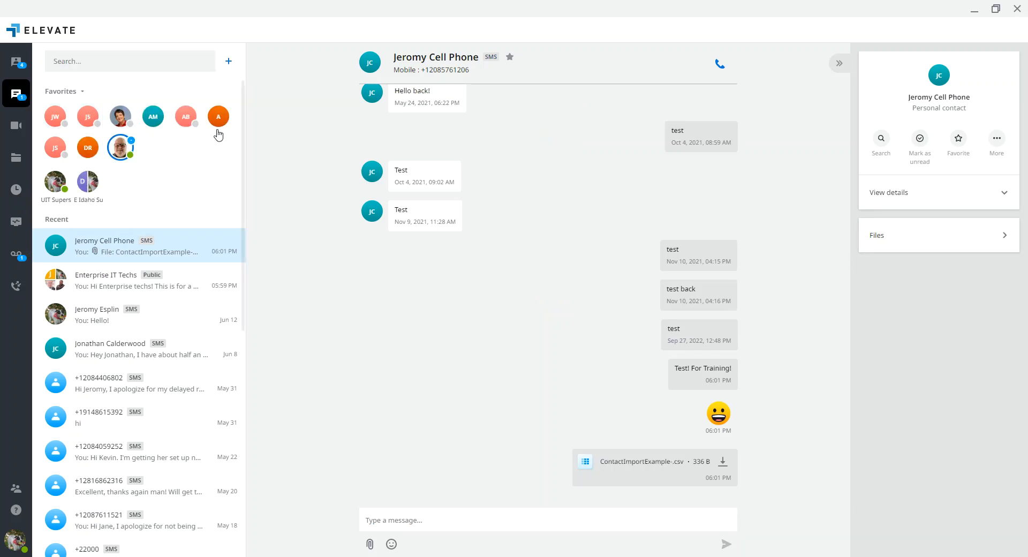
{"action": "mouse_move", "coordinate": [520, 115]}
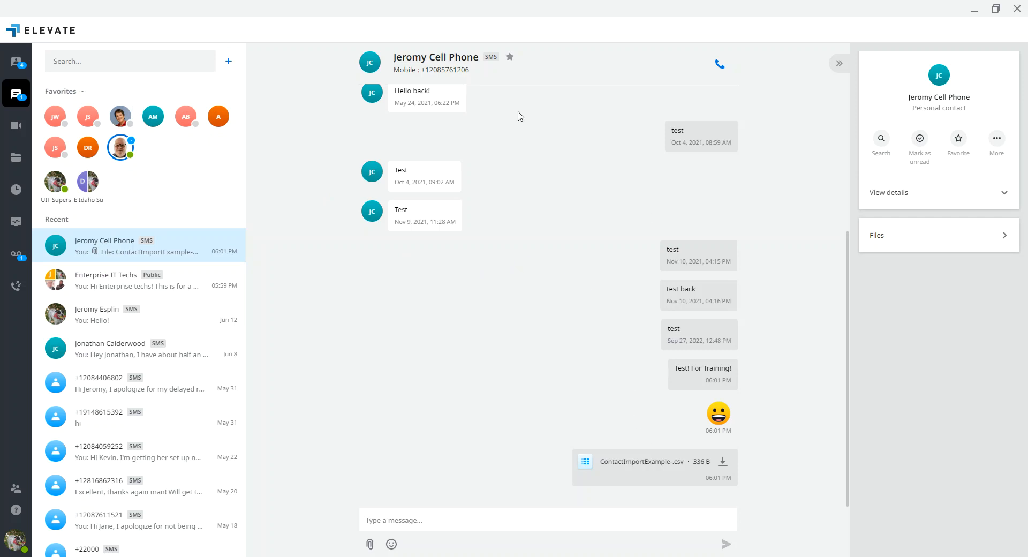
{"action": "left_click", "coordinate": [16, 190]}
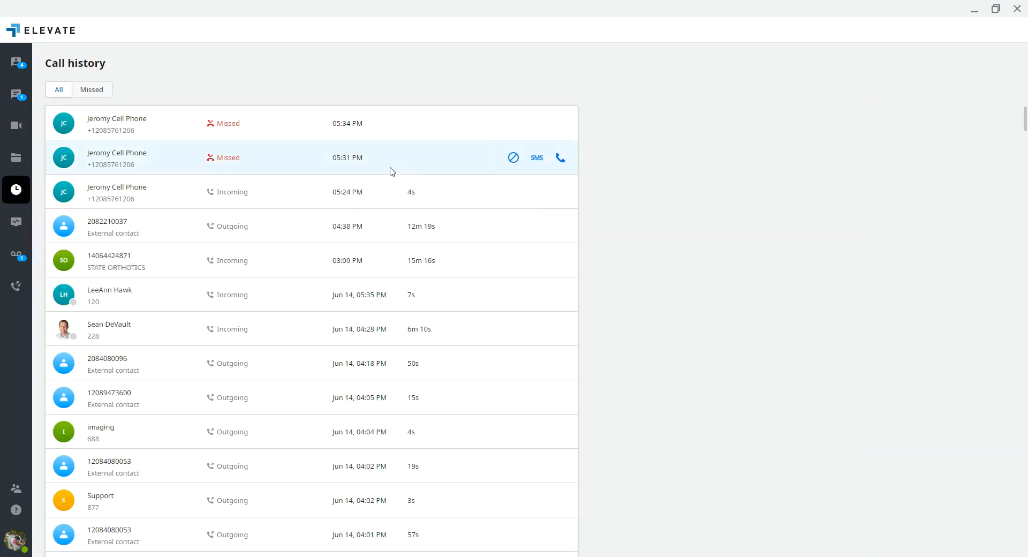
{"action": "mouse_move", "coordinate": [561, 158]}
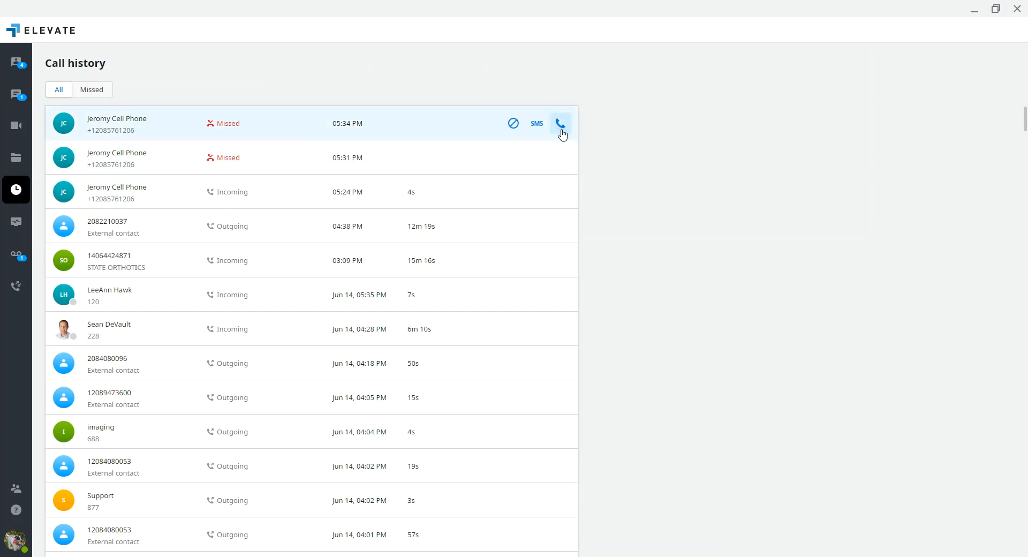
{"action": "mouse_move", "coordinate": [561, 127]}
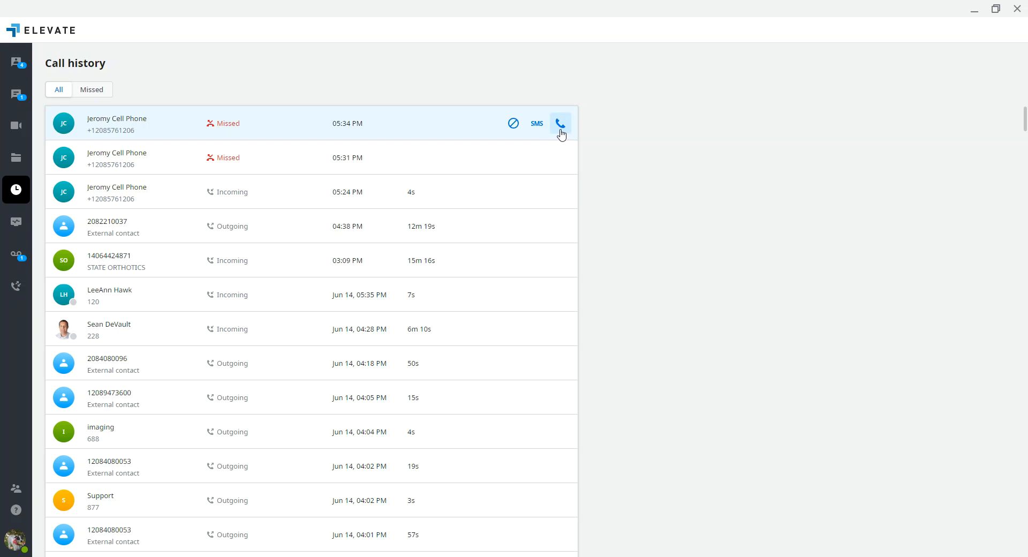
{"action": "mouse_move", "coordinate": [111, 118]}
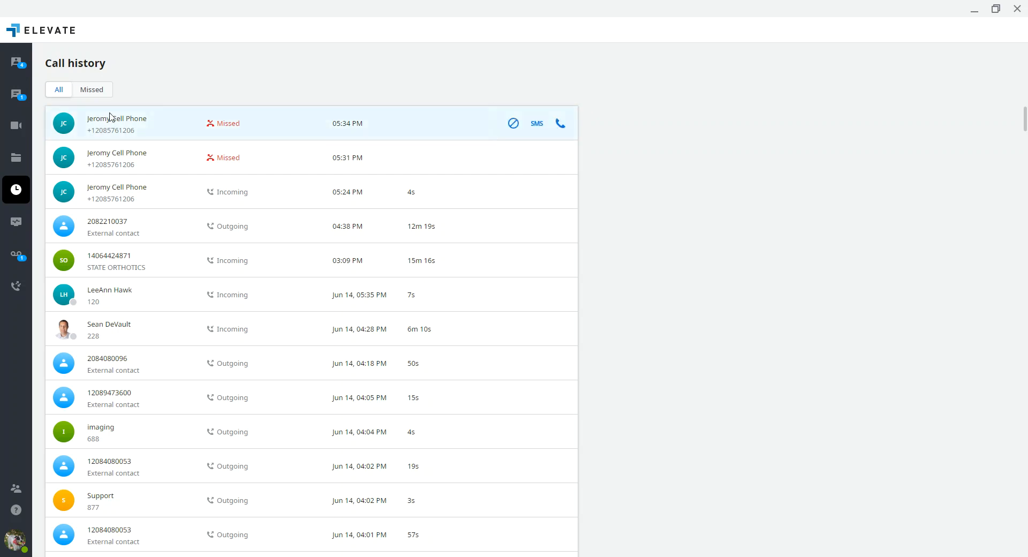
{"action": "mouse_move", "coordinate": [121, 191]}
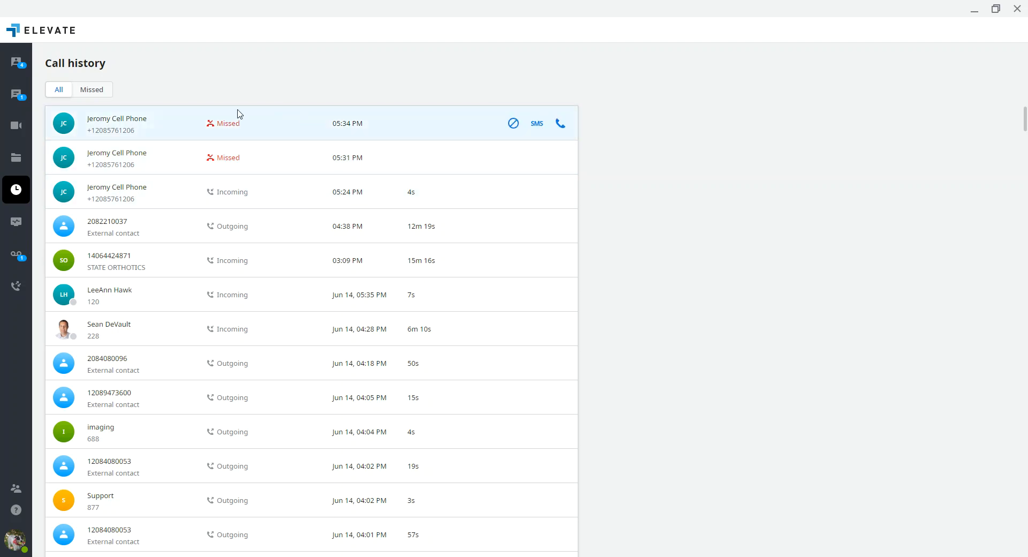
{"action": "mouse_move", "coordinate": [16, 220]}
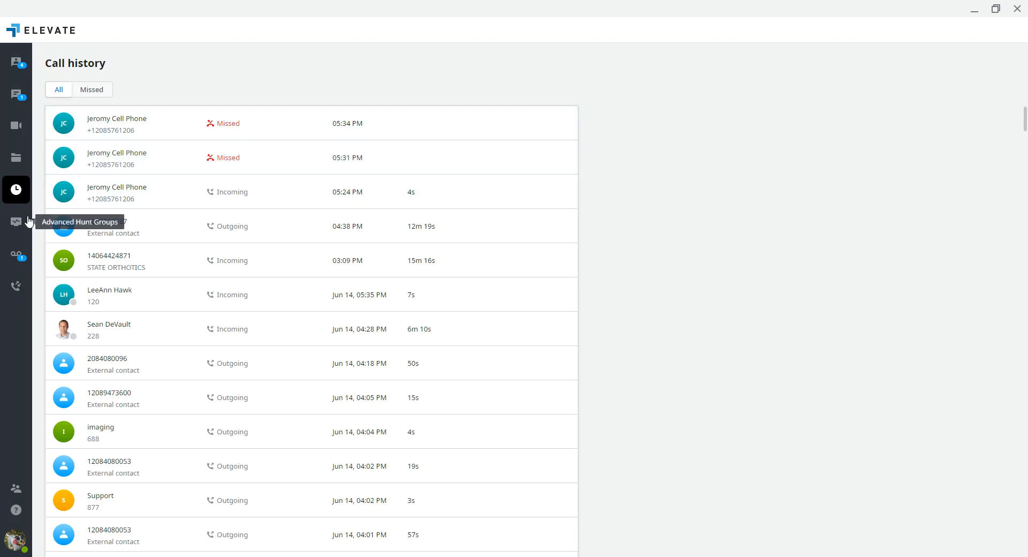
{"action": "mouse_move", "coordinate": [16, 255]}
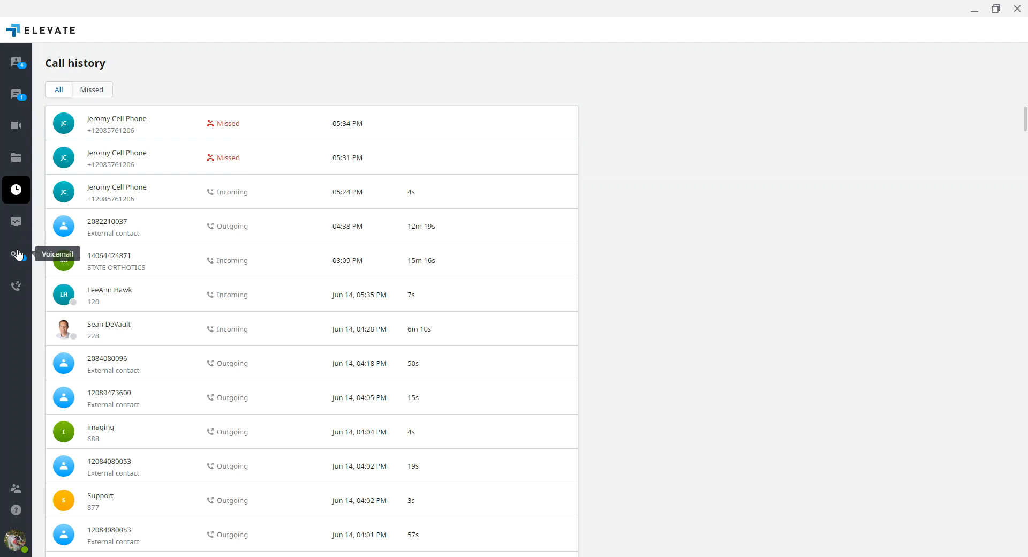
Step: Show the voicemail list from the left sidebar, with one unread voicemail from the recent caller
{"action": "left_click", "coordinate": [16, 255]}
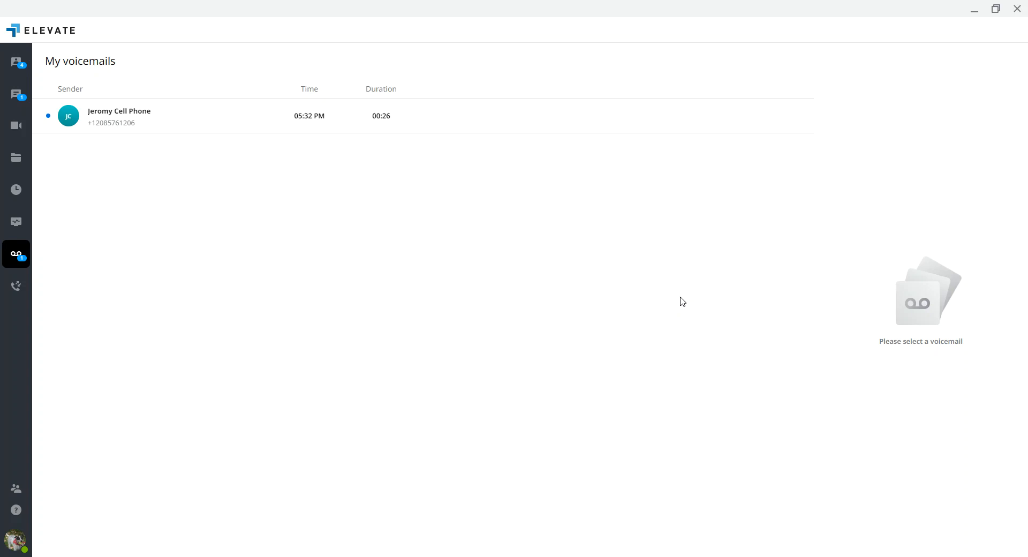
{"action": "mouse_move", "coordinate": [290, 186]}
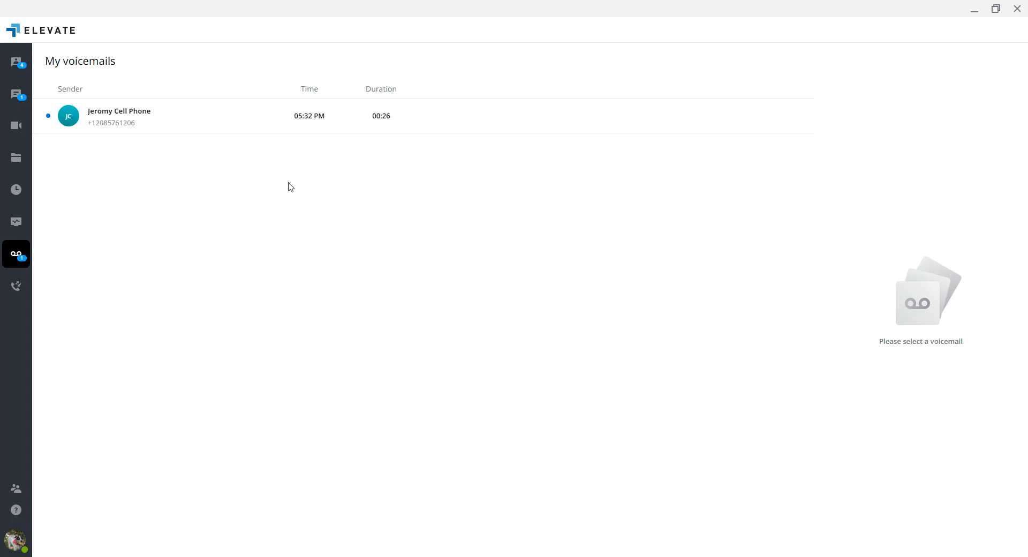
{"action": "mouse_move", "coordinate": [107, 123]}
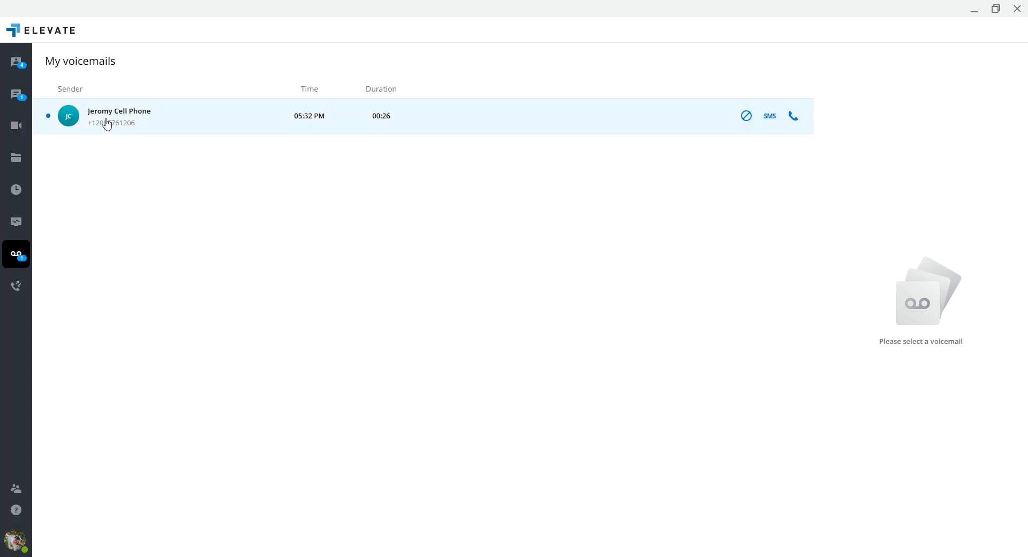
{"action": "mouse_move", "coordinate": [217, 130]}
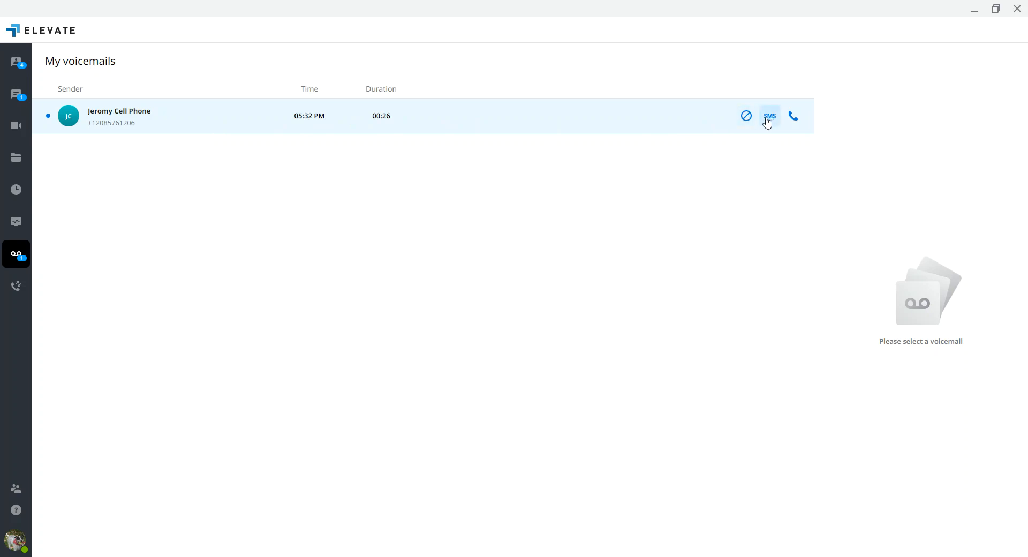
{"action": "mouse_move", "coordinate": [793, 117]}
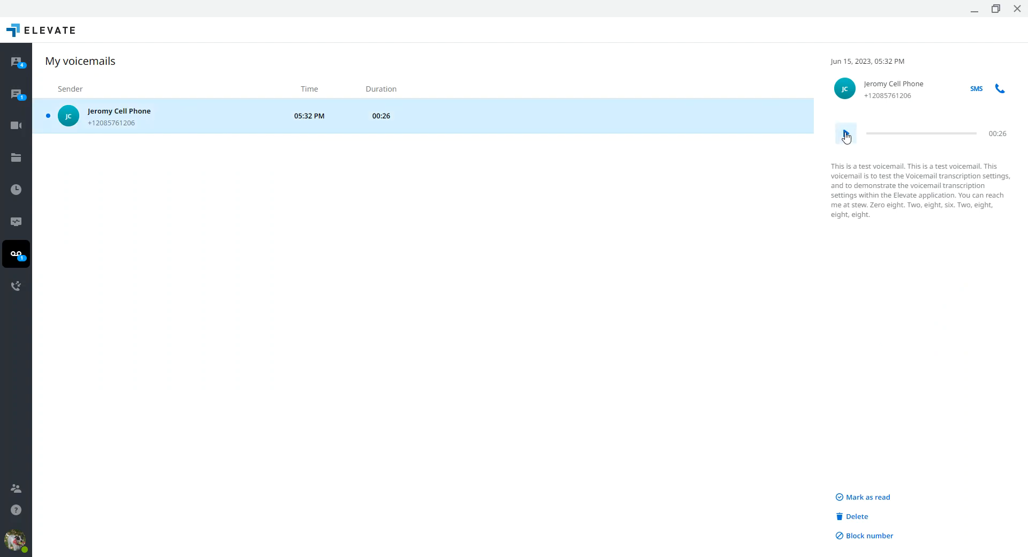
{"action": "left_click", "coordinate": [846, 133]}
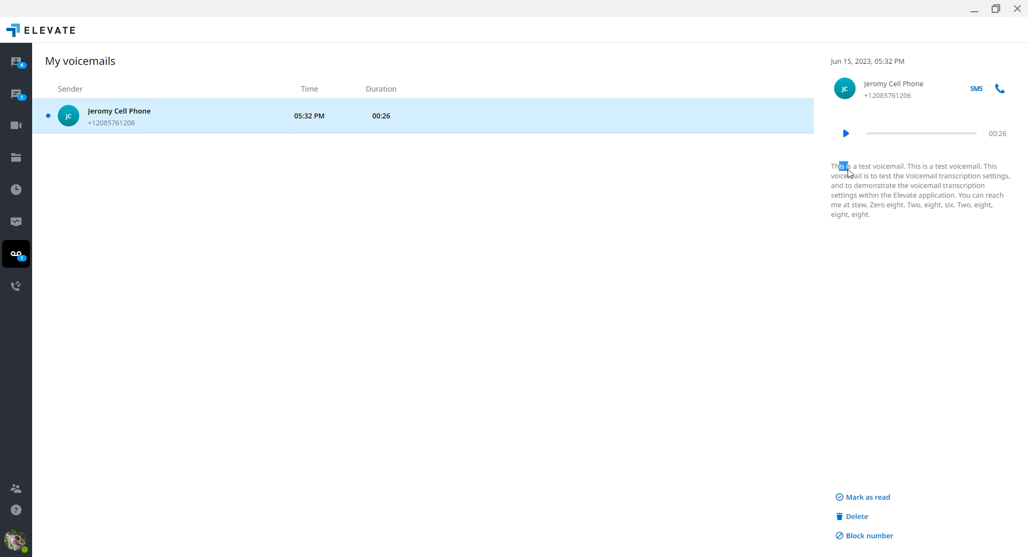
{"action": "left_click_drag", "start_coordinate": [842, 166], "coordinate": [870, 214]}
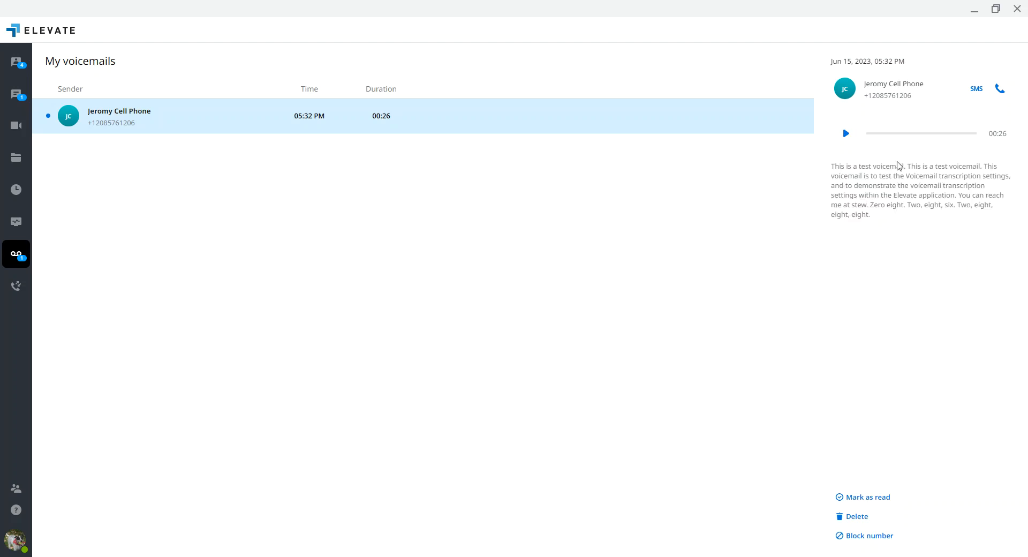
{"action": "mouse_move", "coordinate": [901, 165]}
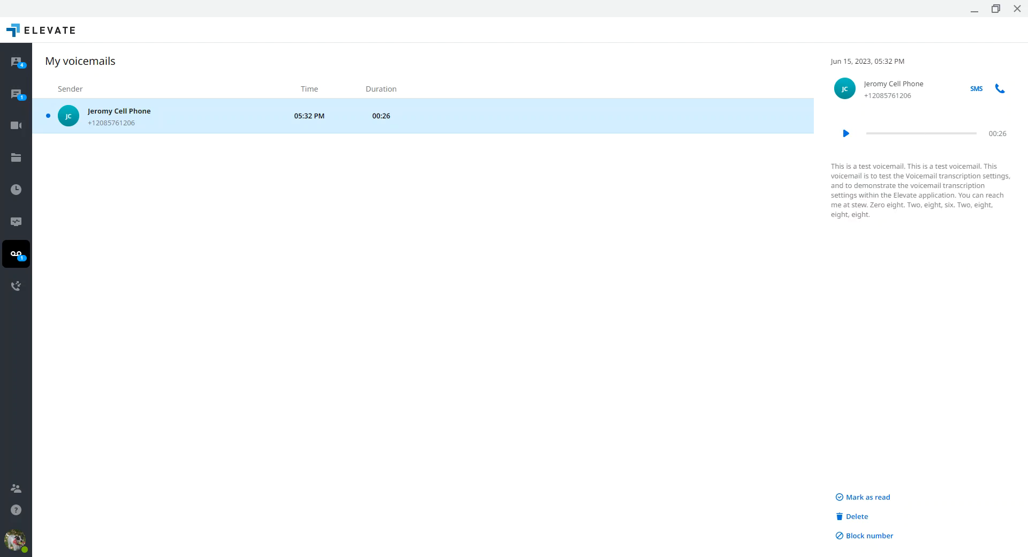
{"action": "left_click", "coordinate": [867, 497]}
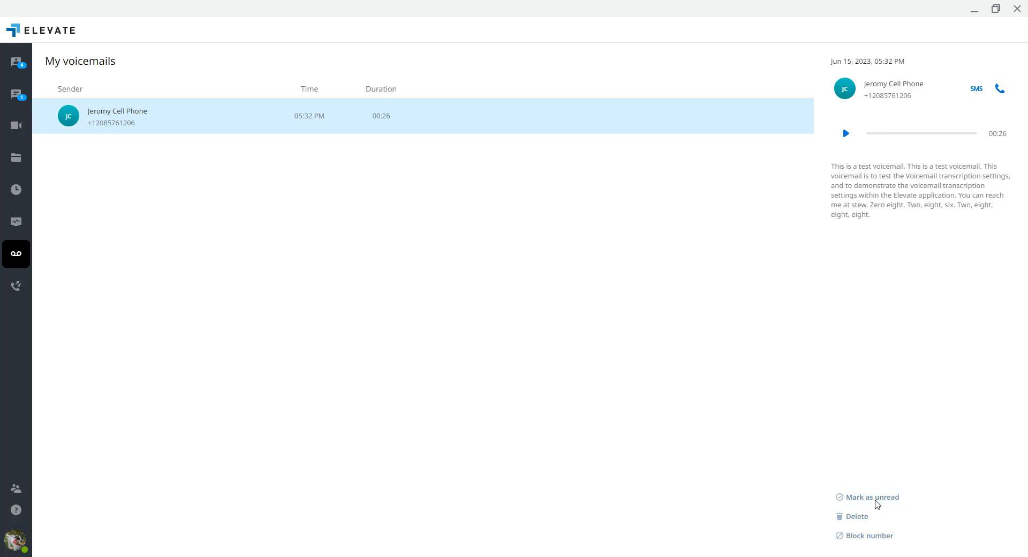
{"action": "left_click", "coordinate": [871, 497]}
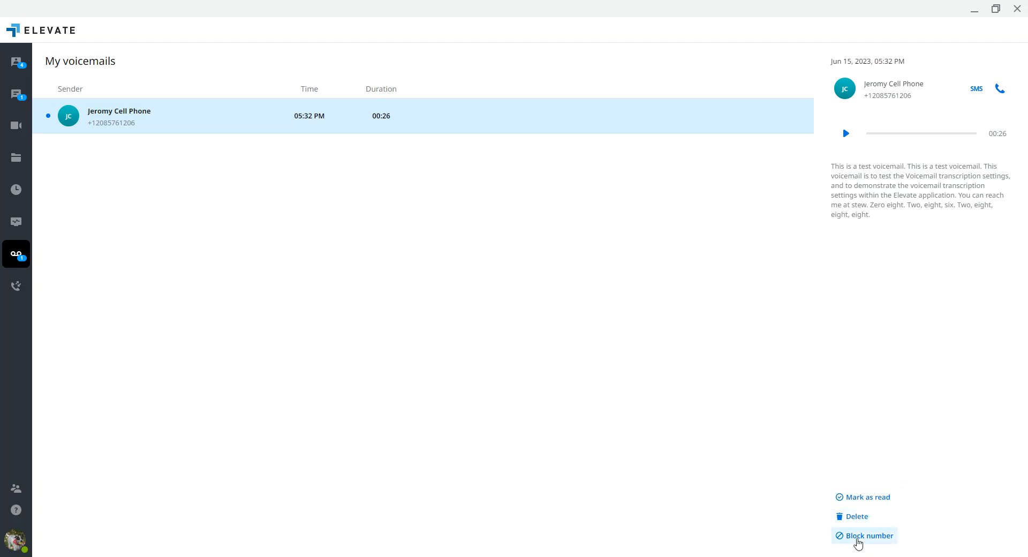
{"action": "mouse_move", "coordinate": [95, 314]}
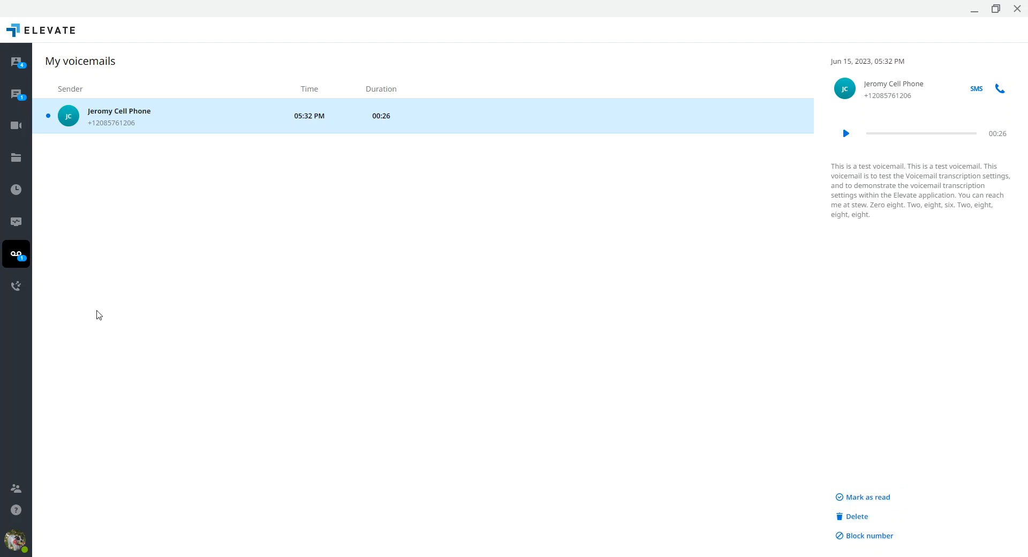
{"action": "mouse_move", "coordinate": [501, 317]}
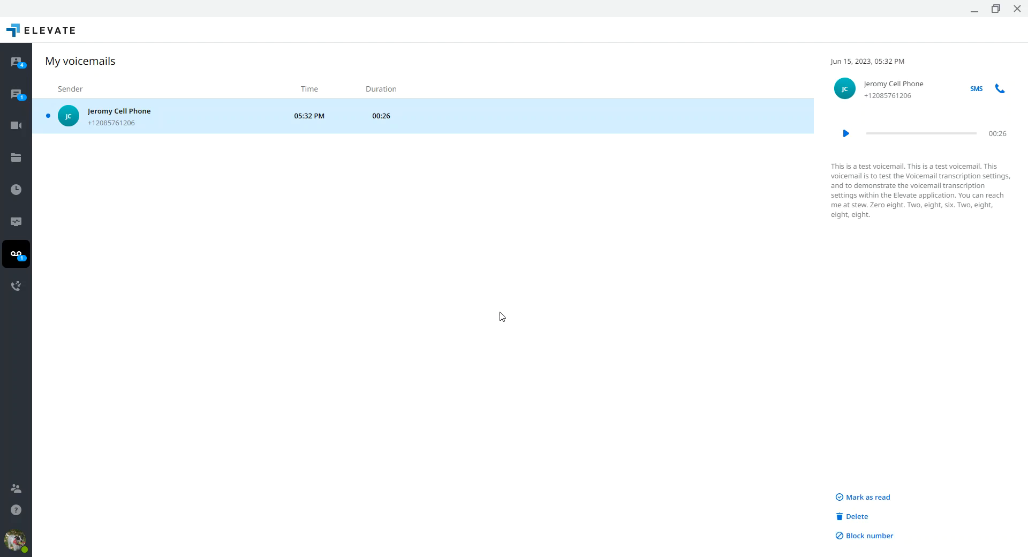
{"action": "mouse_move", "coordinate": [16, 287]}
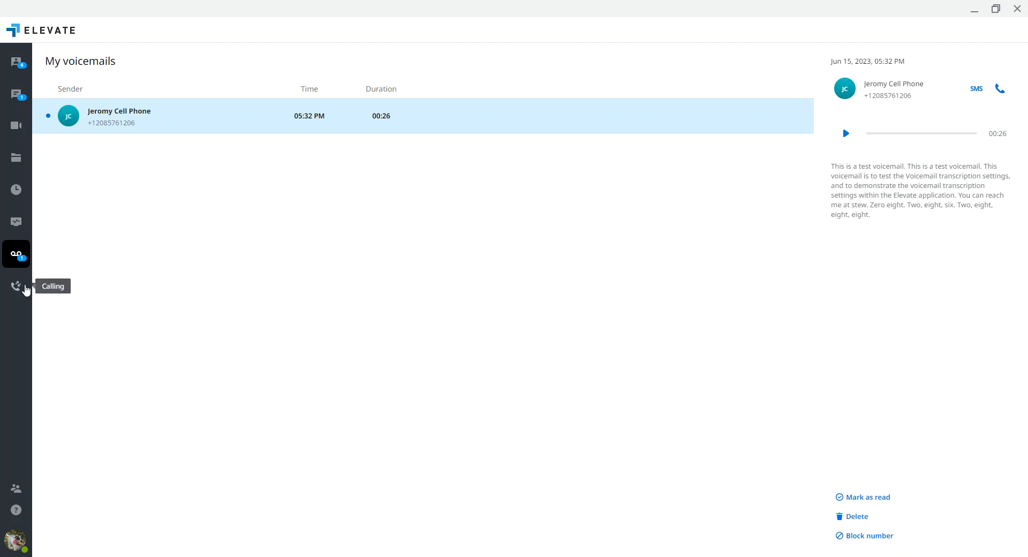
Step: Show the calling screen with the company contact directory and a new-call dial pad
{"action": "left_click", "coordinate": [16, 286]}
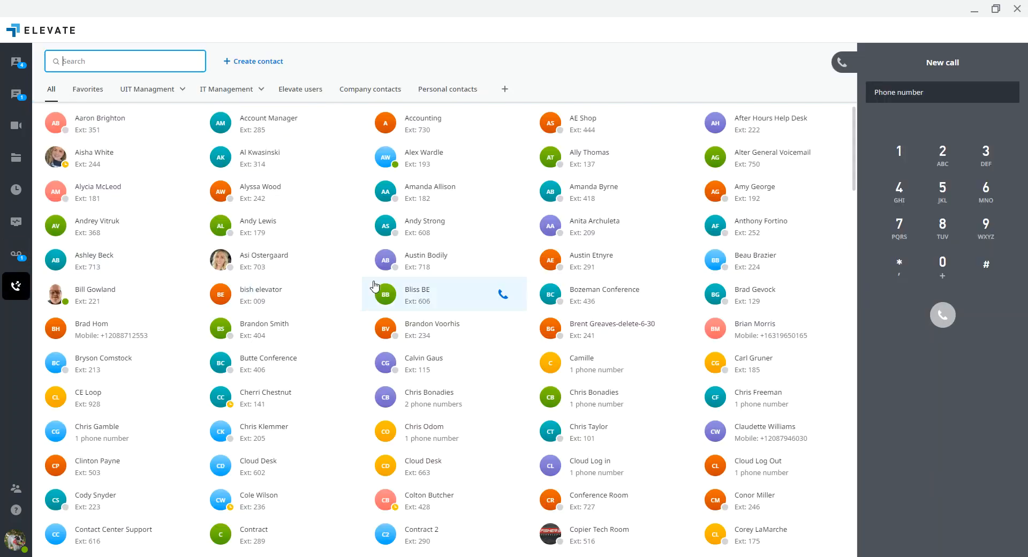